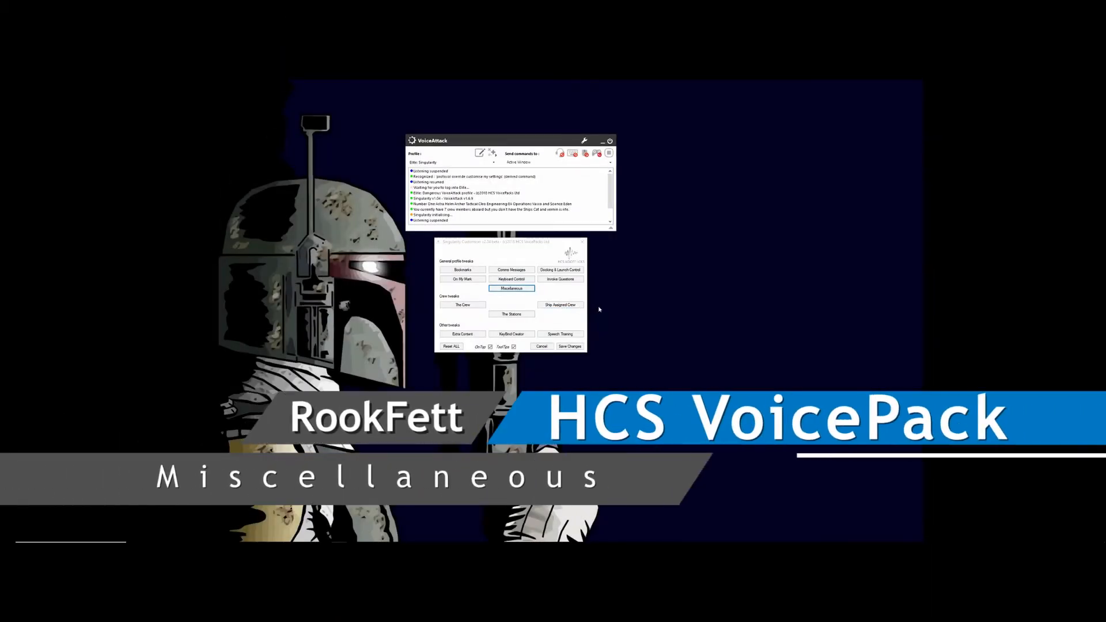
Step: Show the Miscellaneous settings page in the Singularity Customizer
click(510, 289)
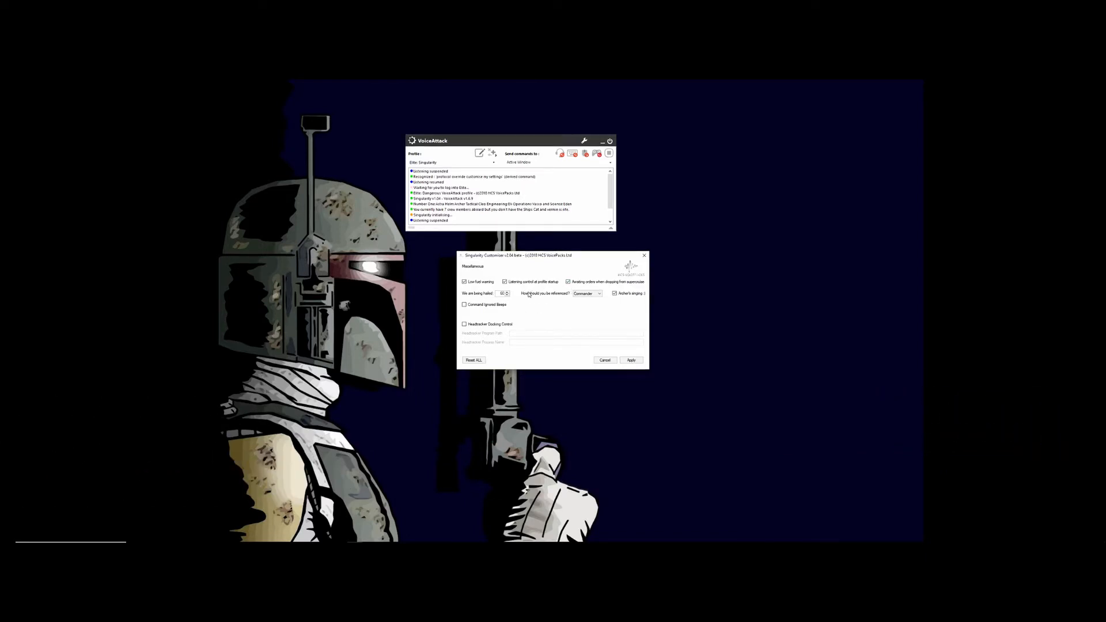
mouse_move(525, 290)
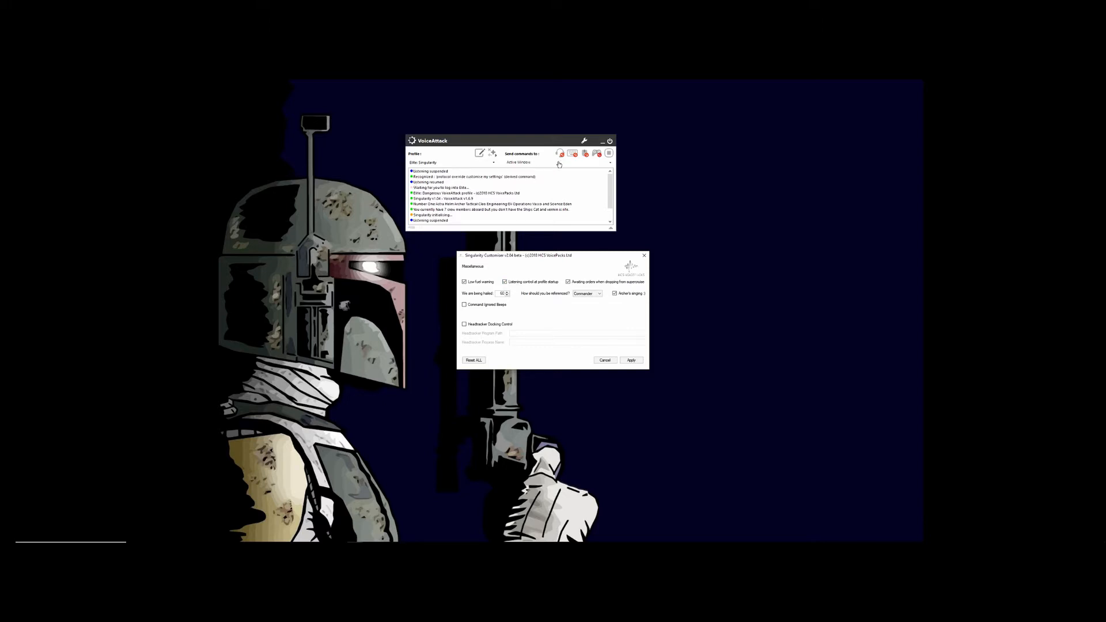
mouse_move(547, 197)
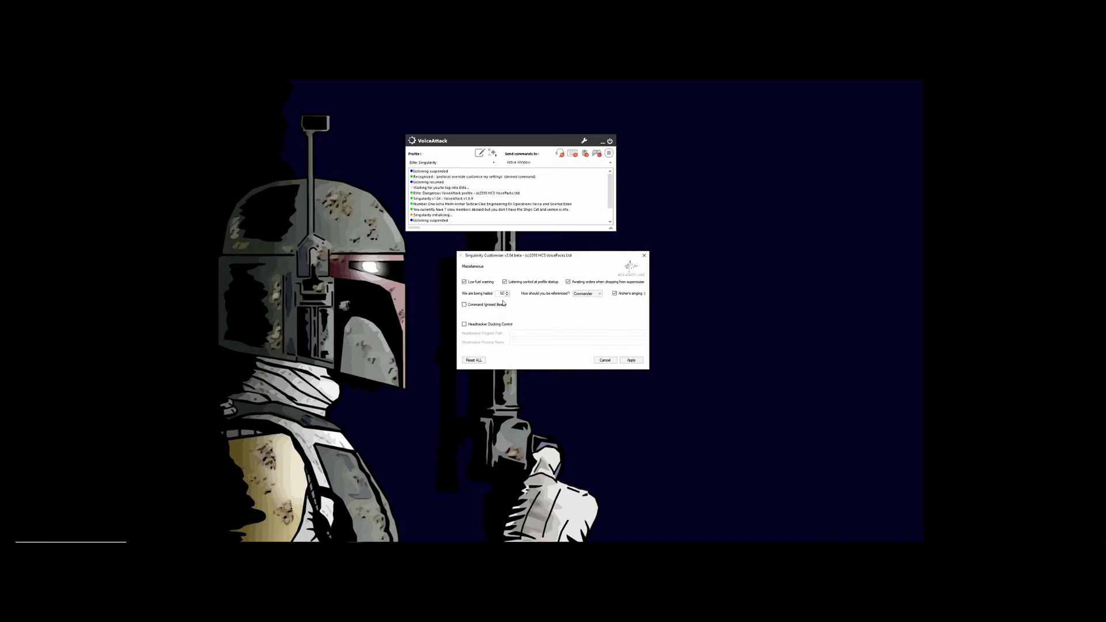
mouse_move(517, 306)
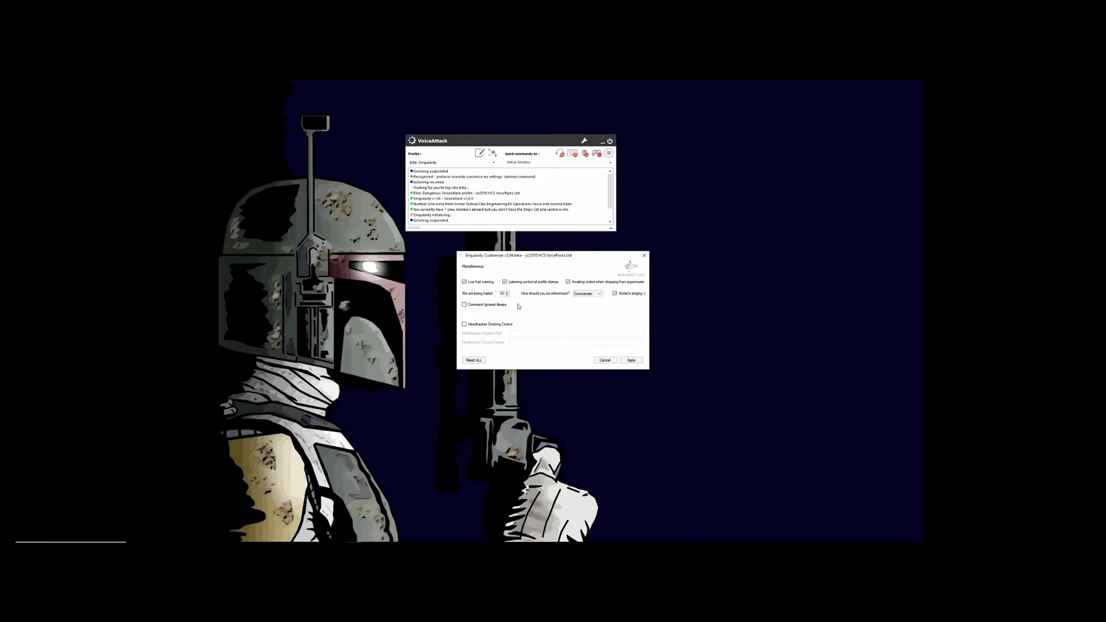
mouse_move(482, 301)
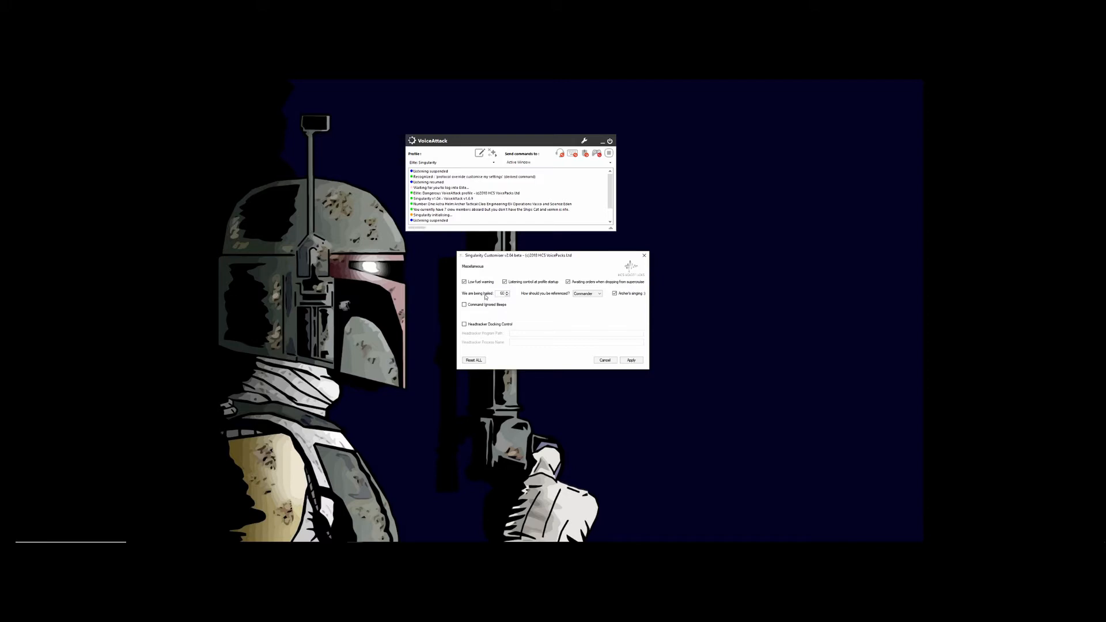
mouse_move(516, 313)
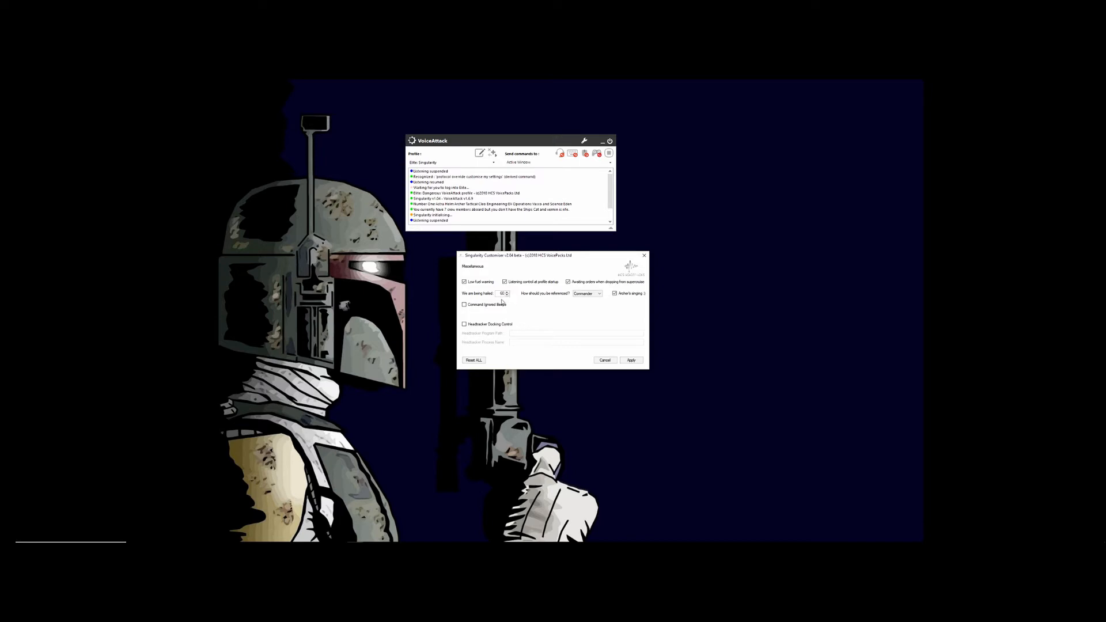
mouse_move(558, 304)
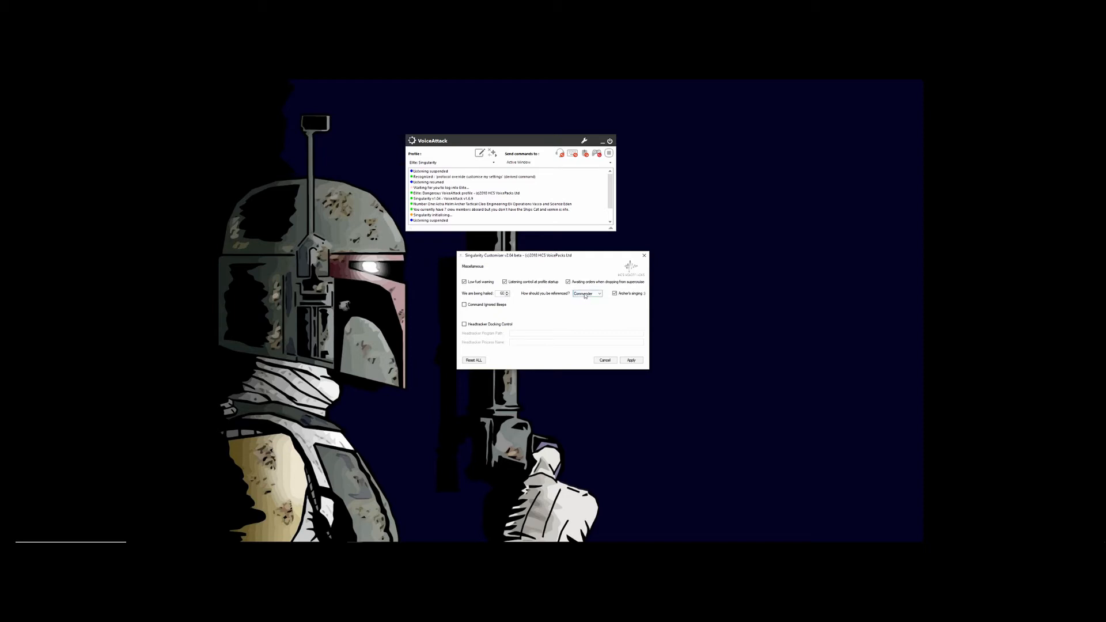
Step: Enable Command Ignore Beeps on the Miscellaneous page
click(464, 304)
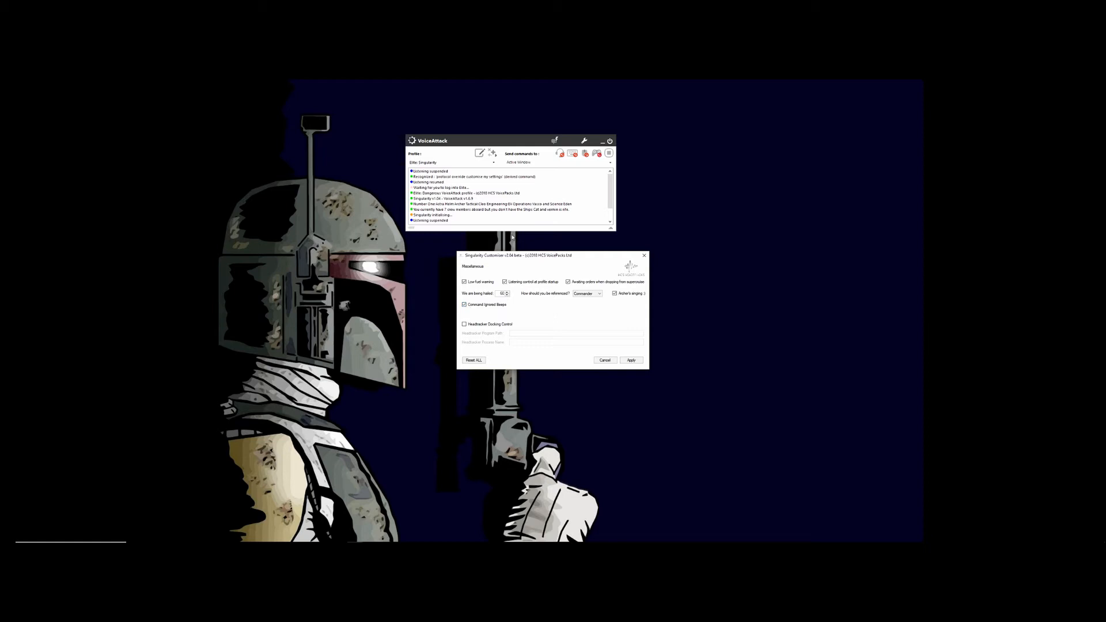
mouse_move(511, 220)
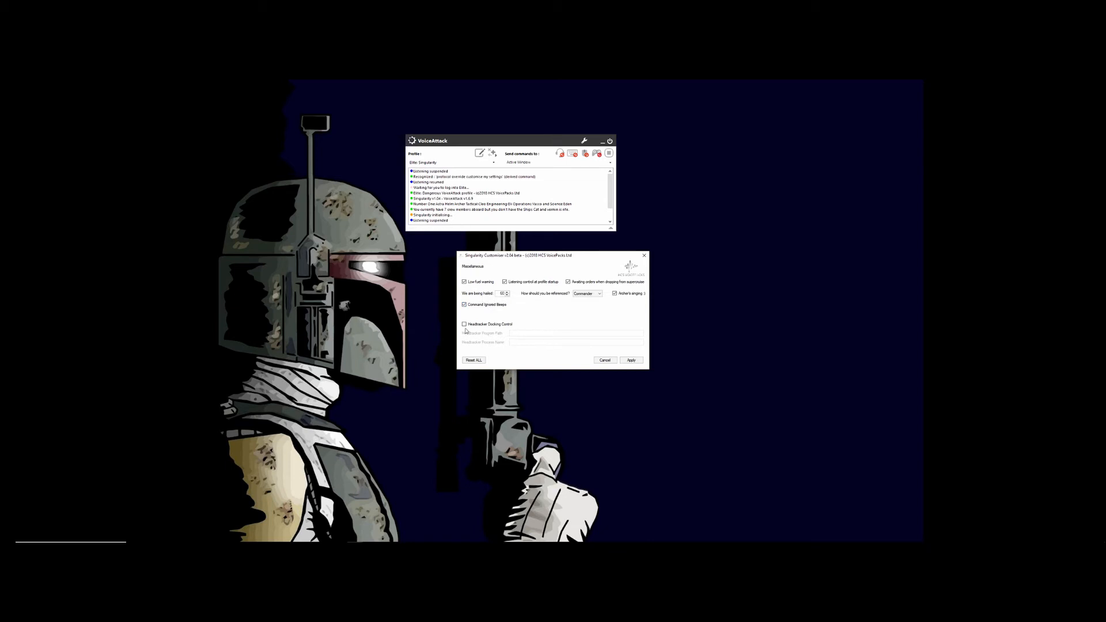
click(464, 324)
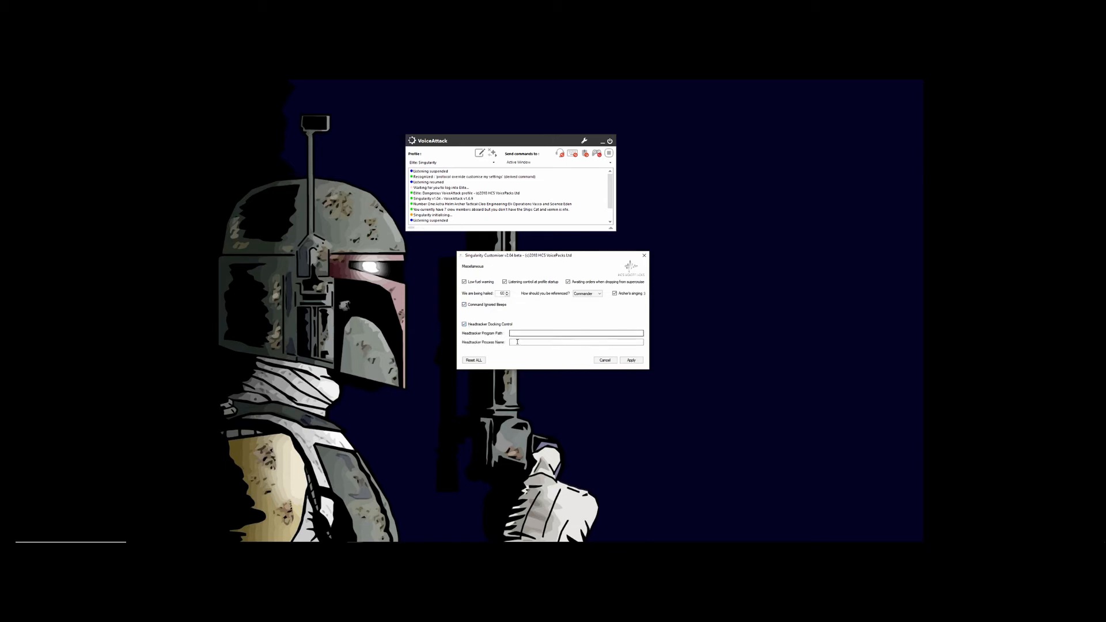
mouse_move(515, 318)
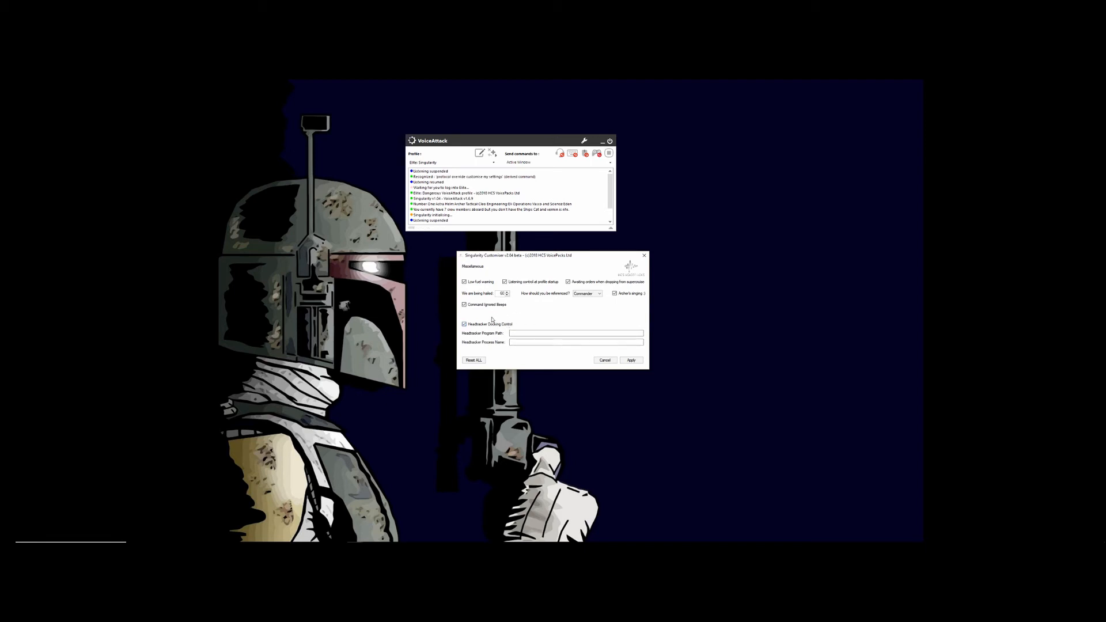
click(465, 324)
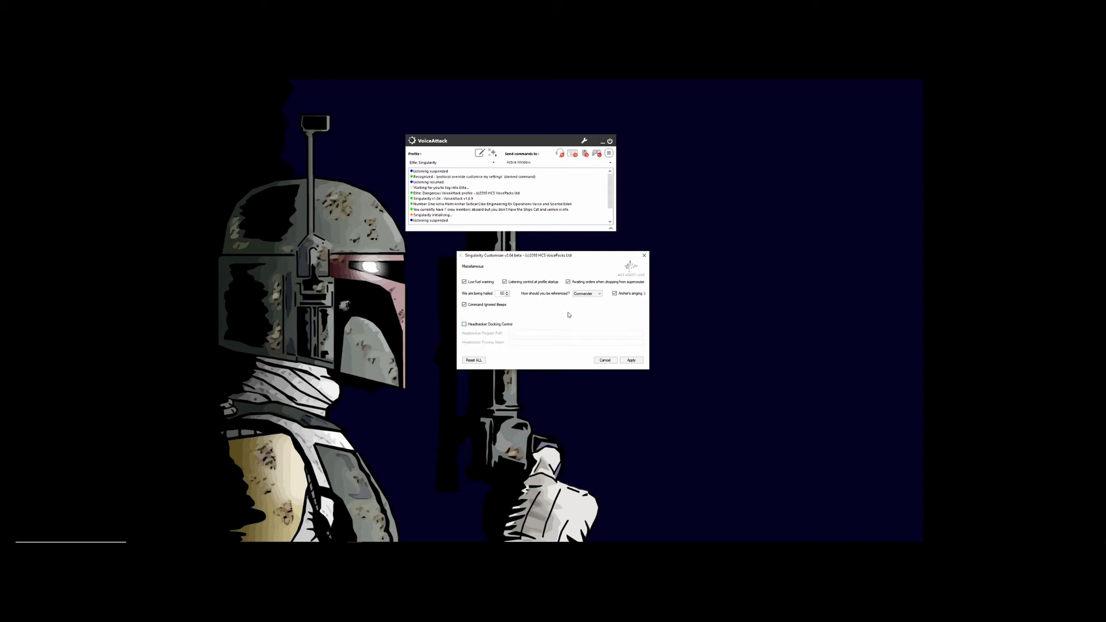
mouse_move(586, 316)
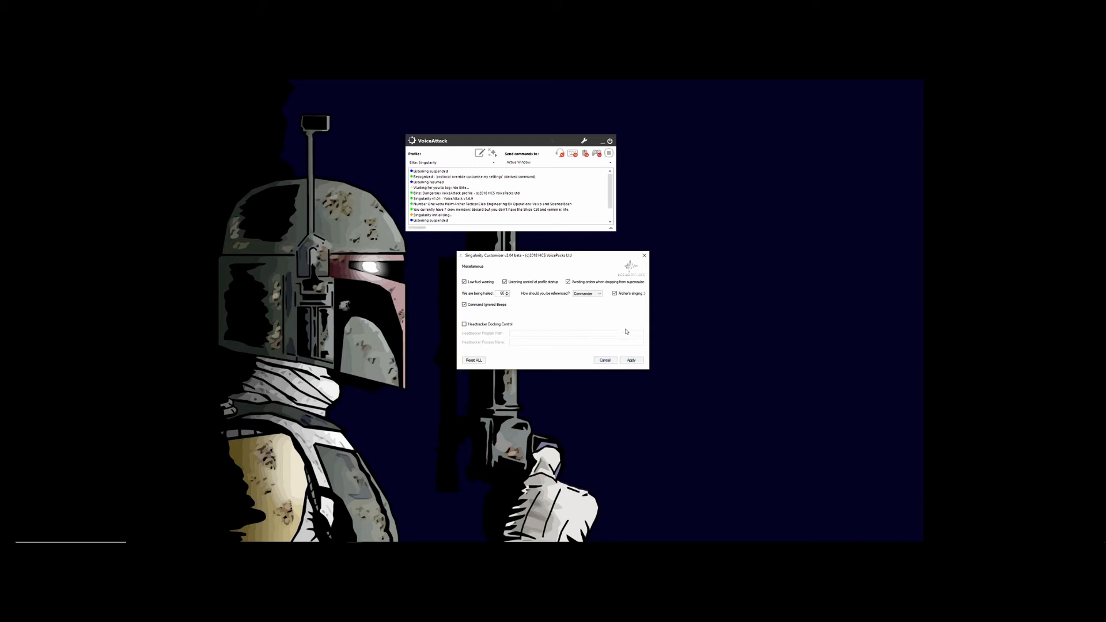
Step: Apply the Miscellaneous changes and return to the main Singularity Customizer panel
click(631, 361)
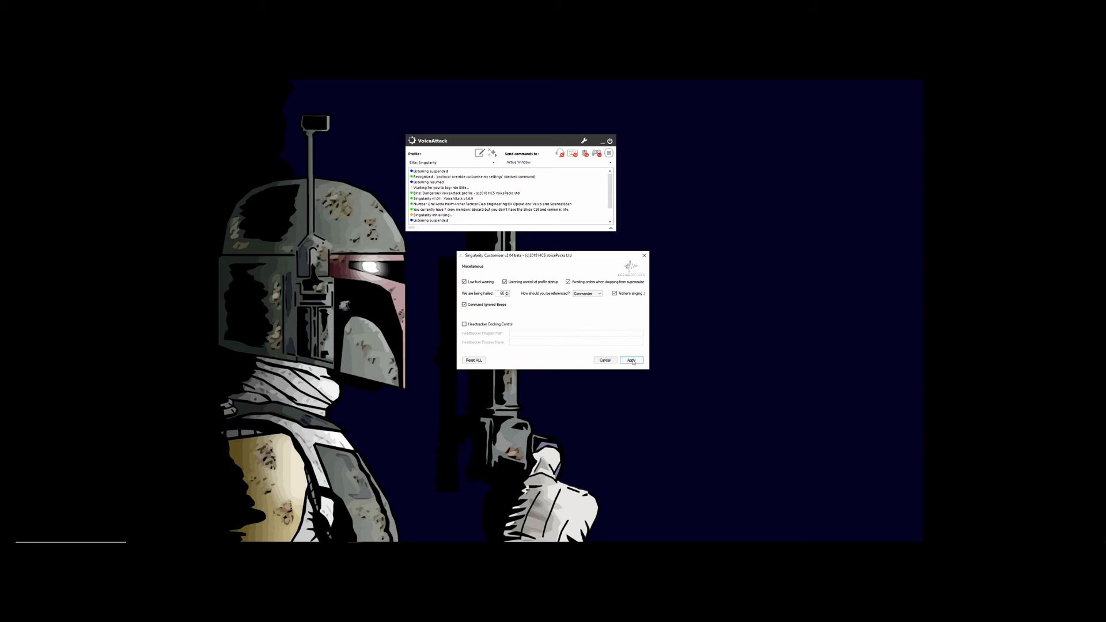
click(630, 359)
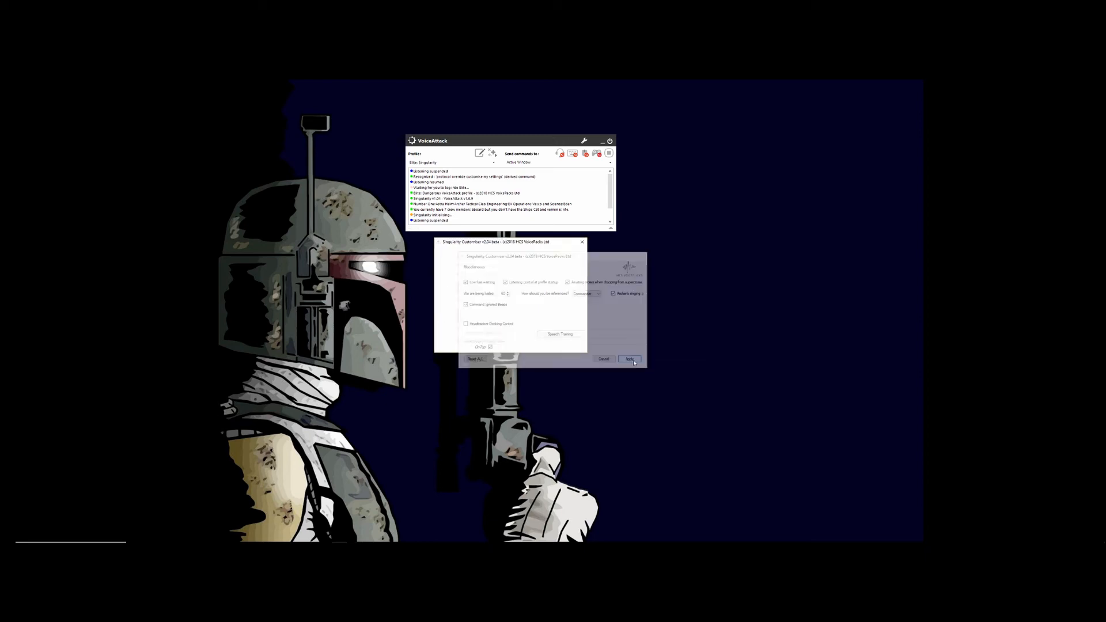